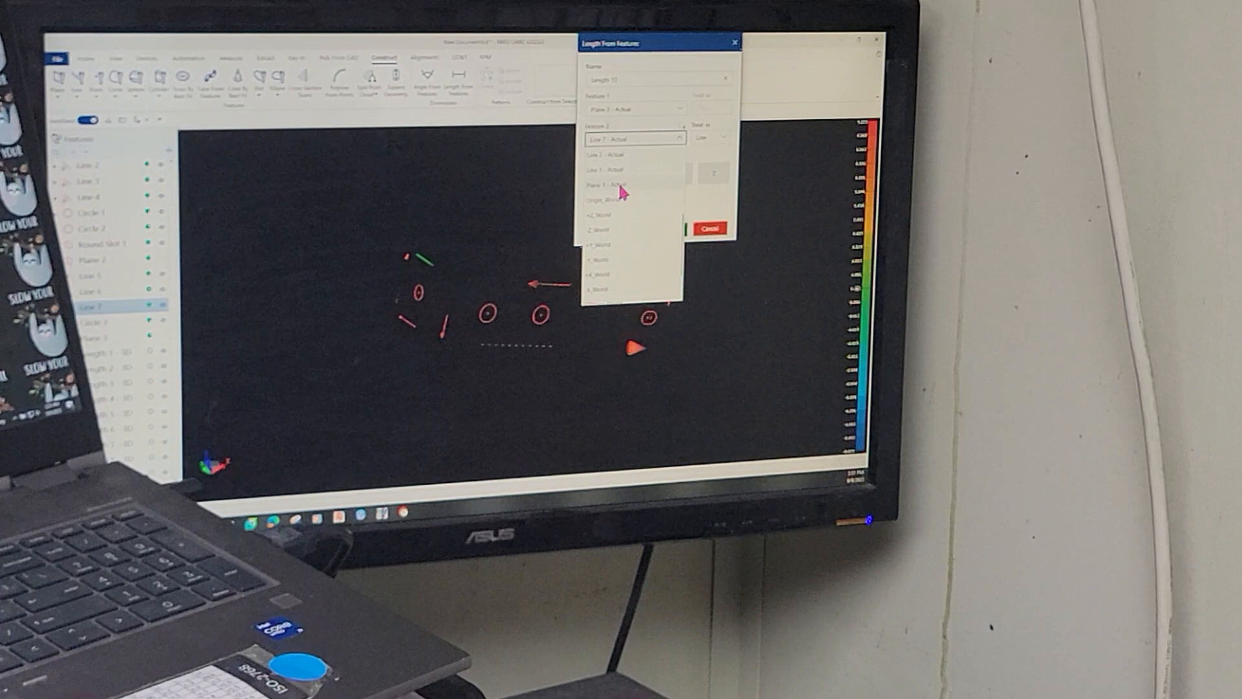
Create the plane-to-plane length dimension with the second plane set as Feature 2
click(613, 182)
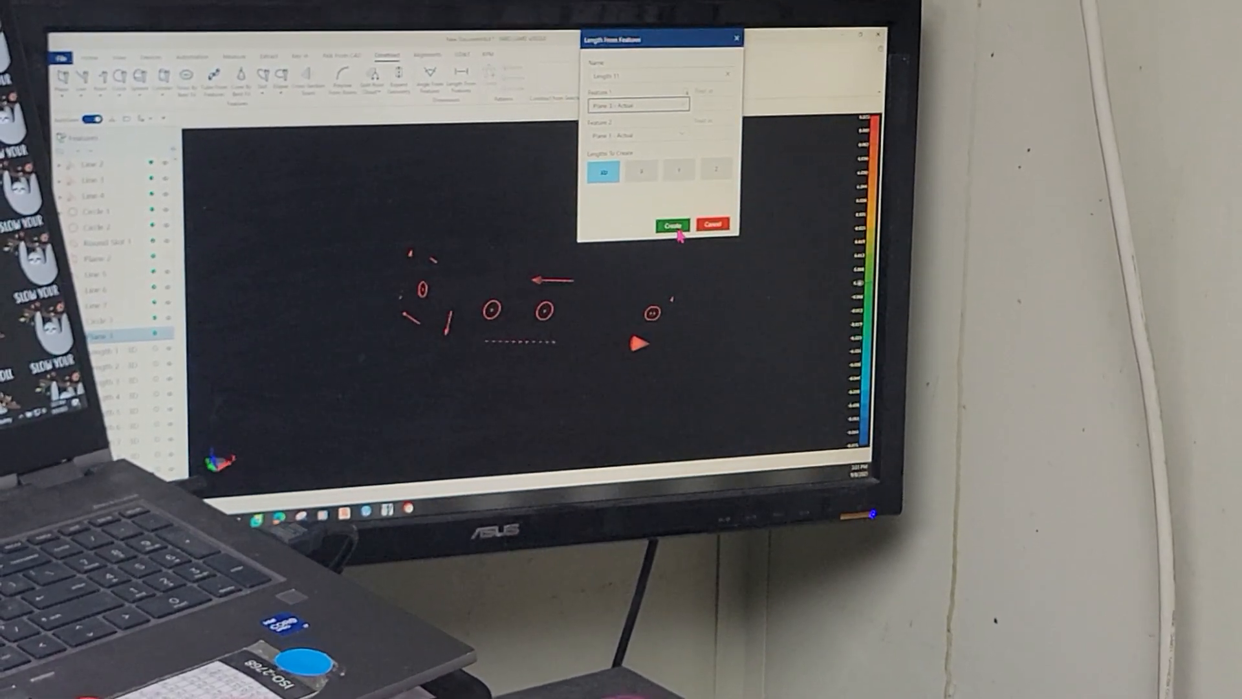
click(672, 225)
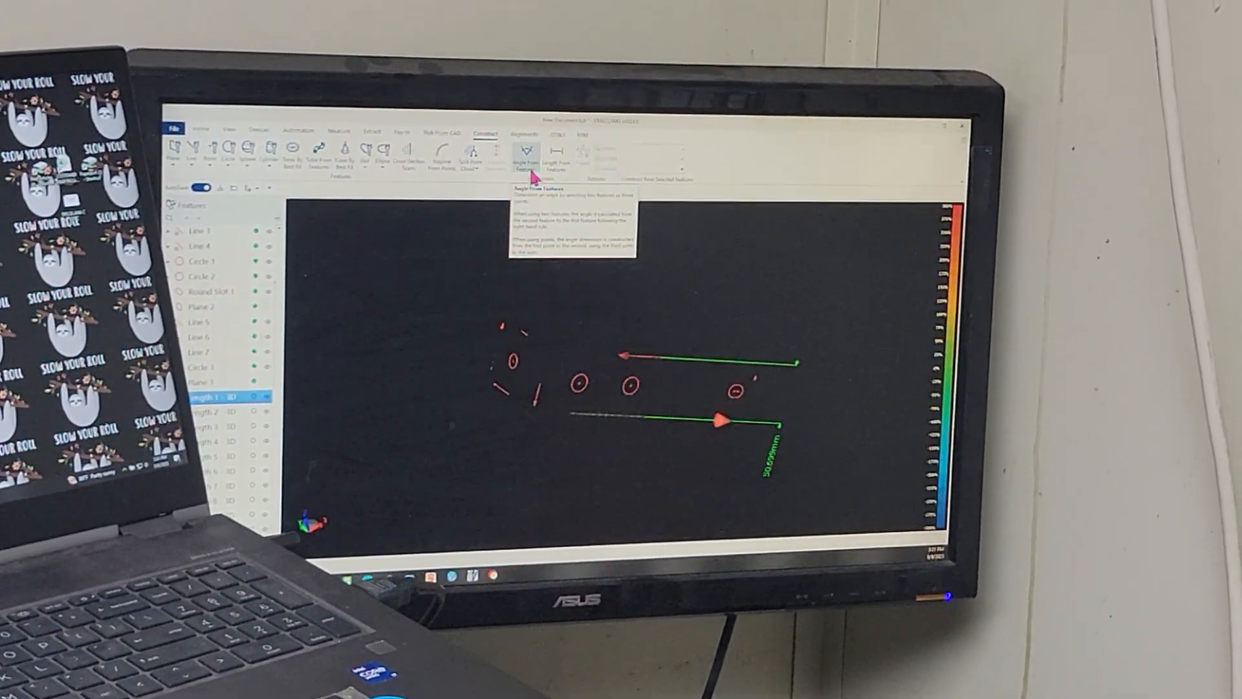
Create an Angle From Features dimension with the two measured planes as Feature 1 and Feature 2
click(527, 152)
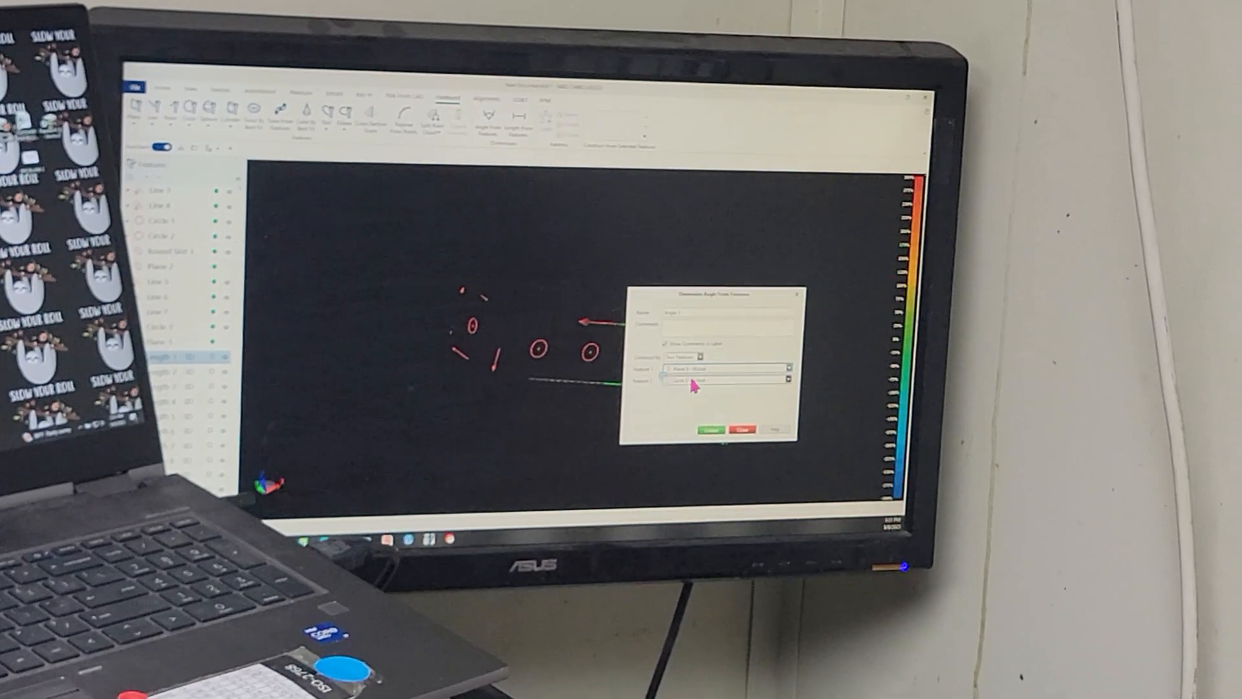
click(782, 369)
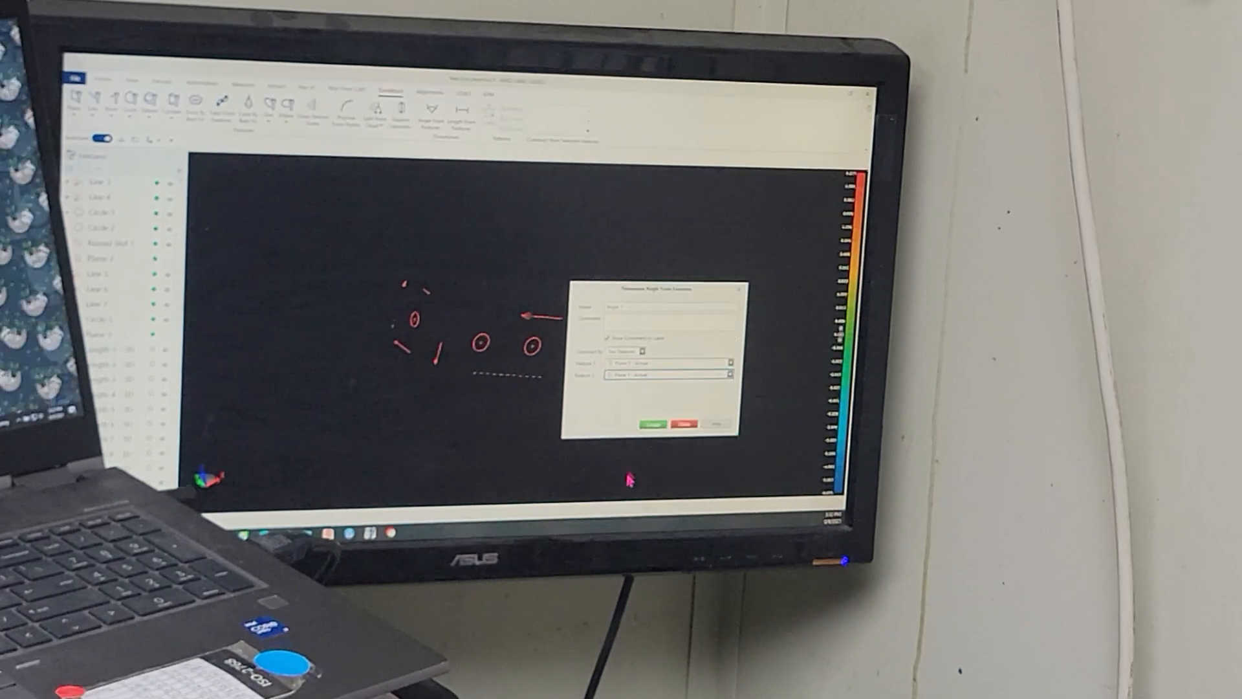
click(722, 361)
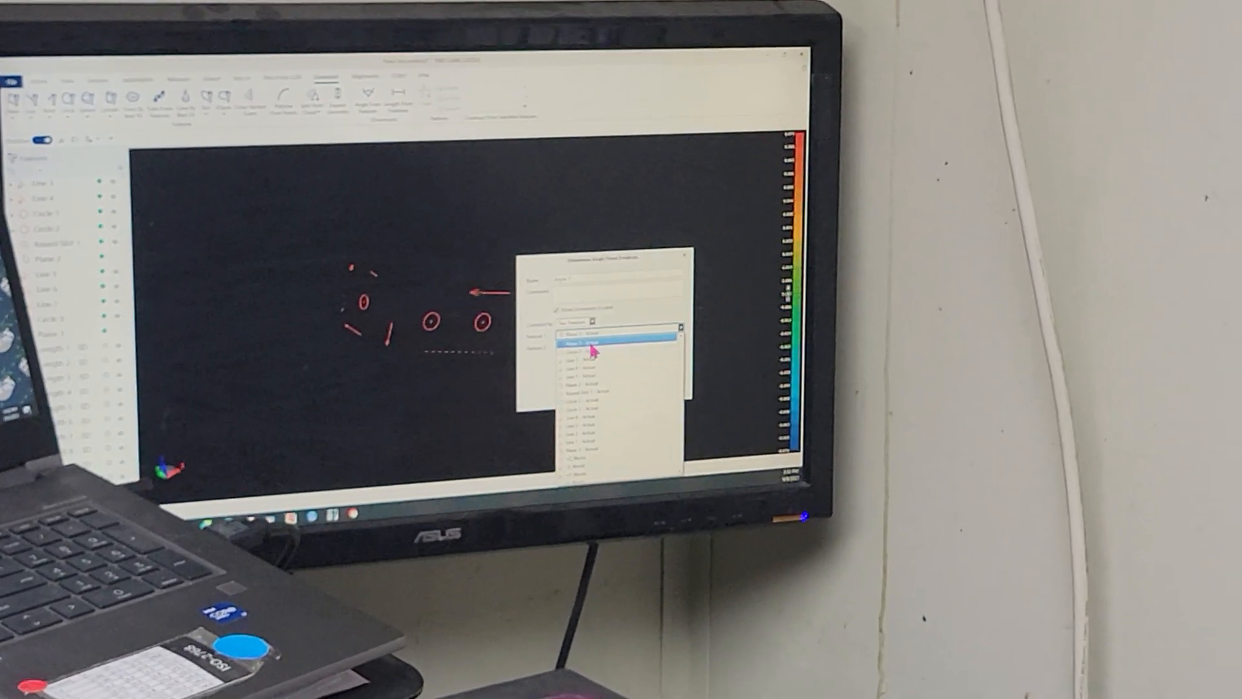
click(609, 385)
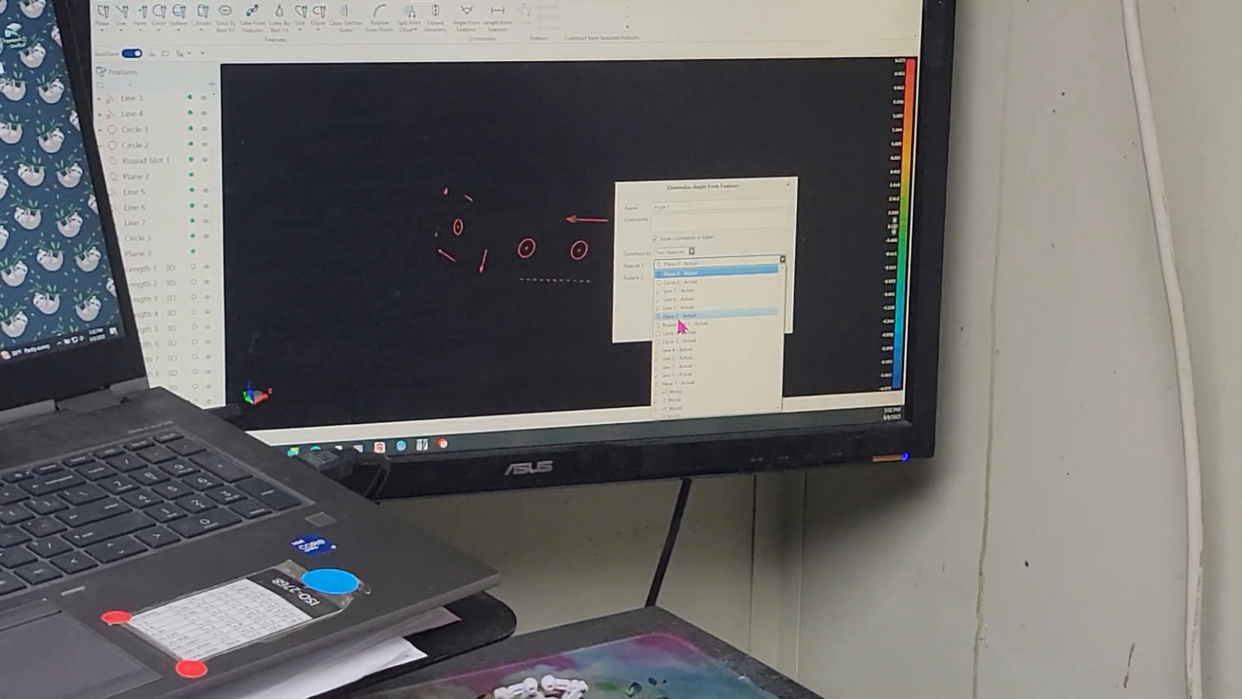
click(716, 315)
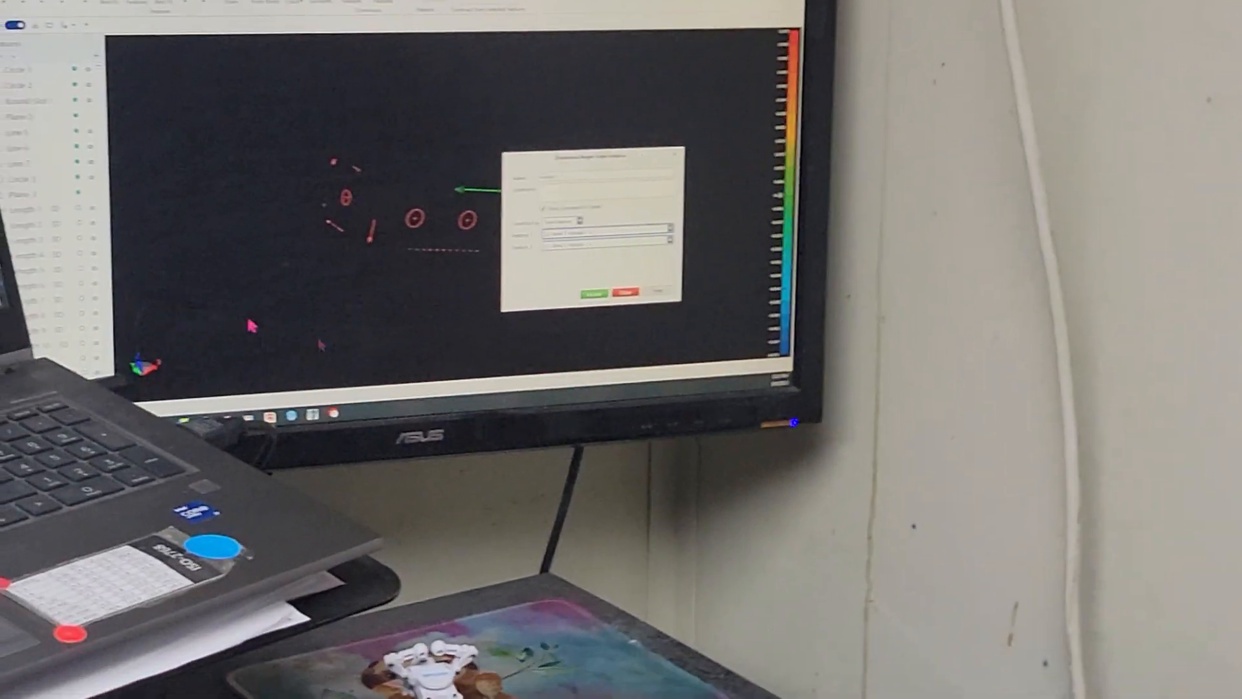
click(622, 294)
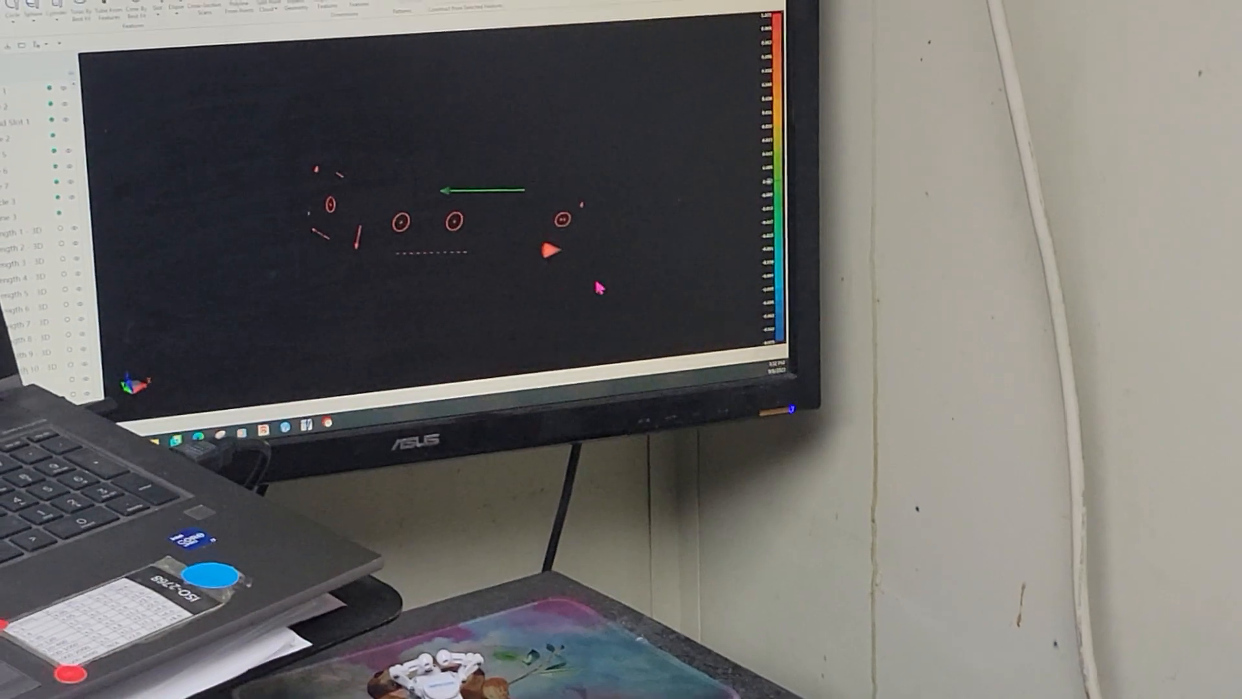